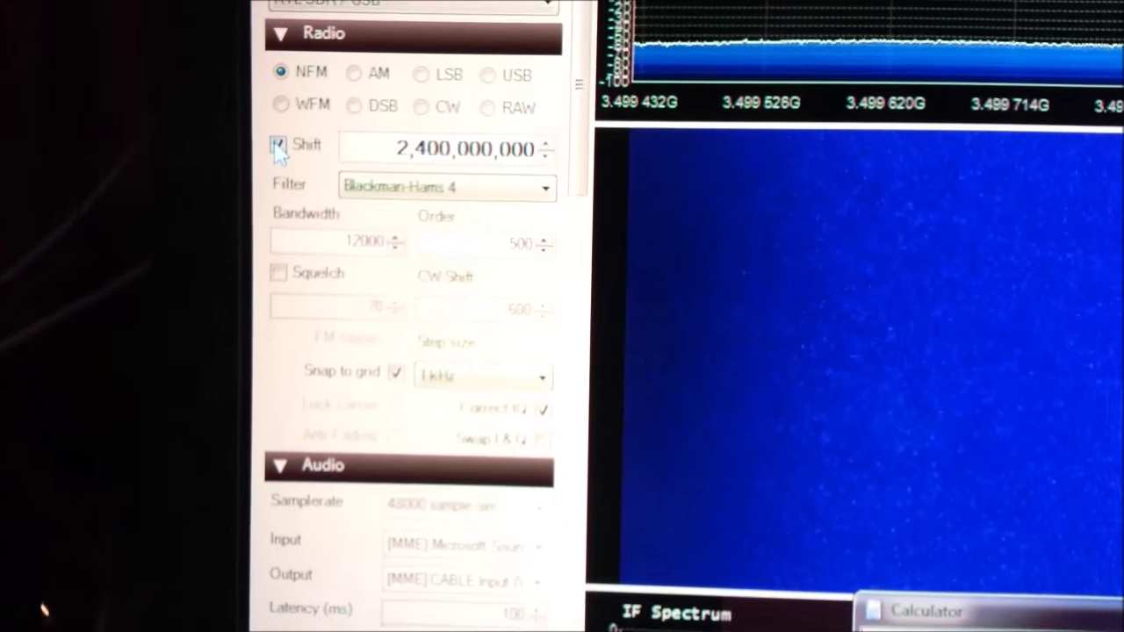
- Disable the 2,400,000,000 Hz Shift so the tuned frequency reads about 1.099 GHz instead of 3.499 GHz
left_click(278, 146)
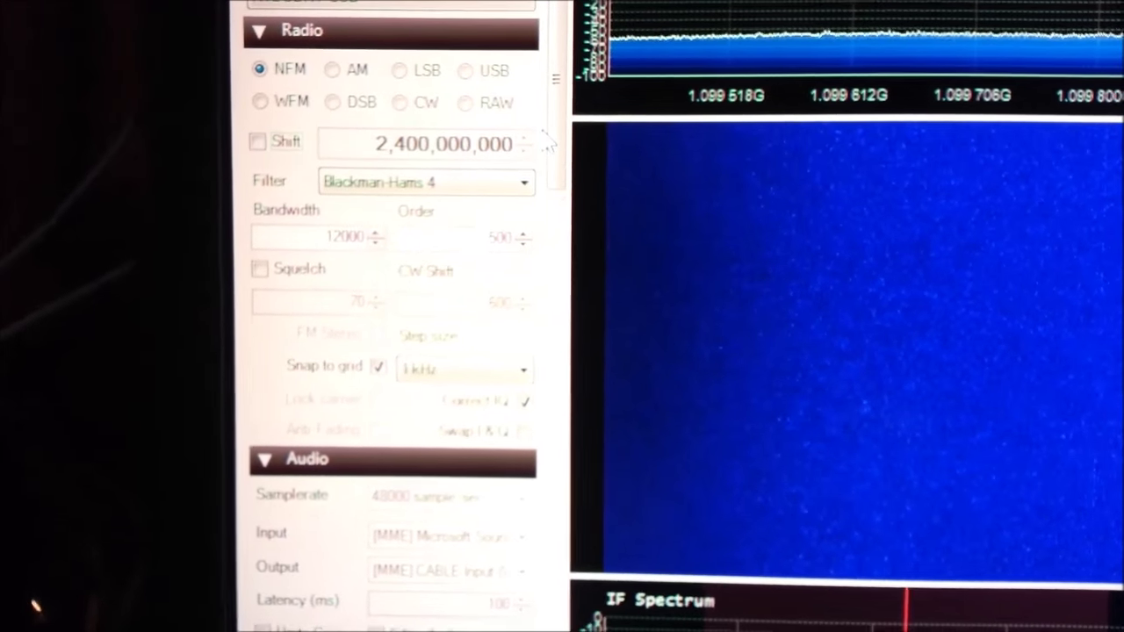